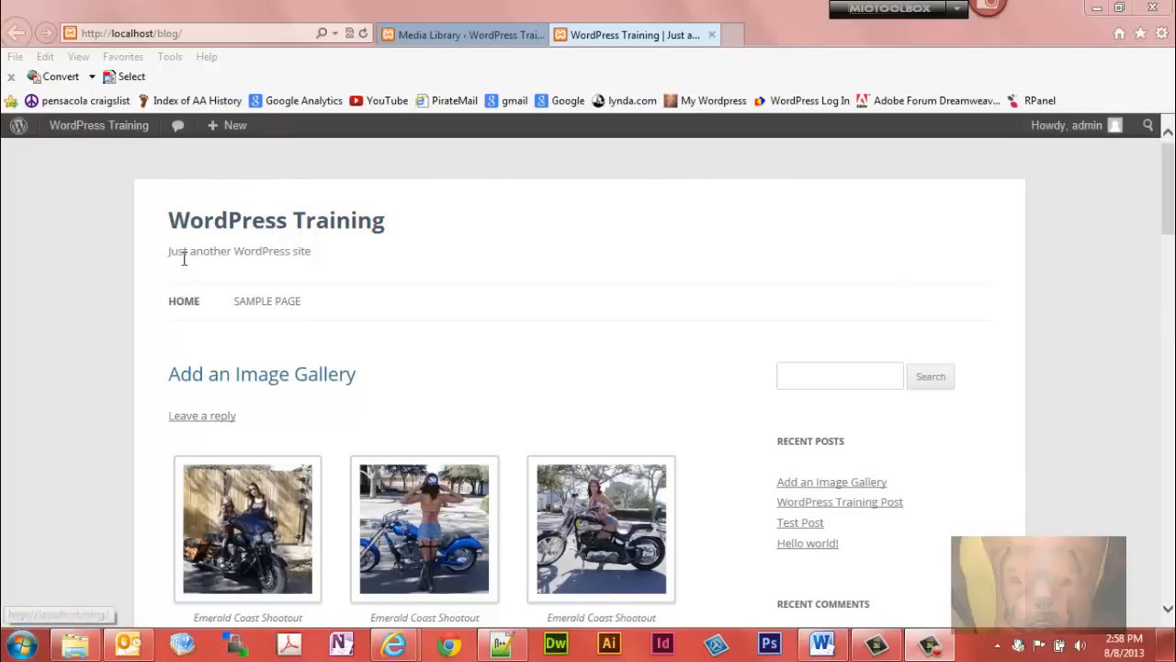
mouse_move(184, 307)
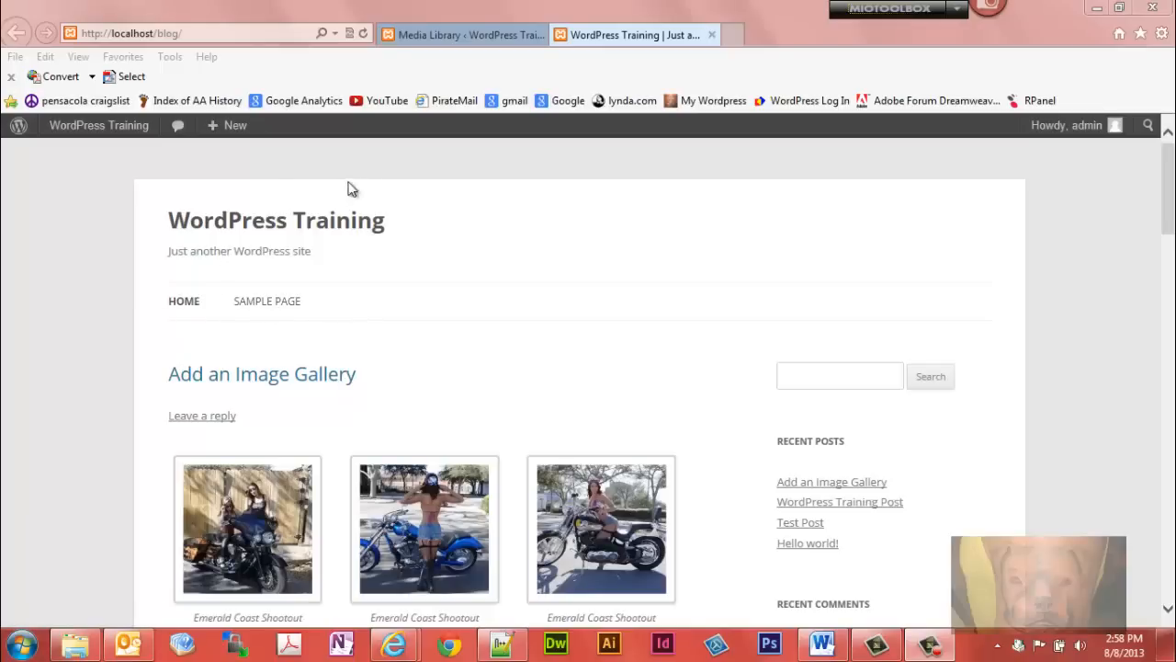
mouse_move(276, 220)
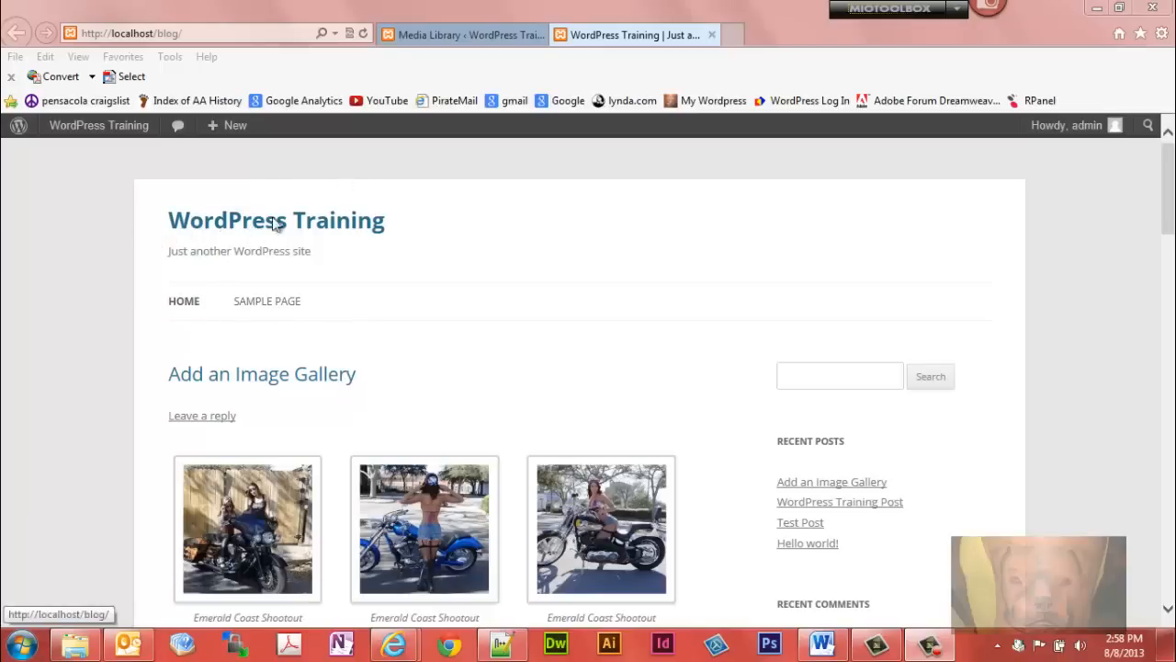
Switch from the public front page to the dashboard's Media Library.
click(460, 34)
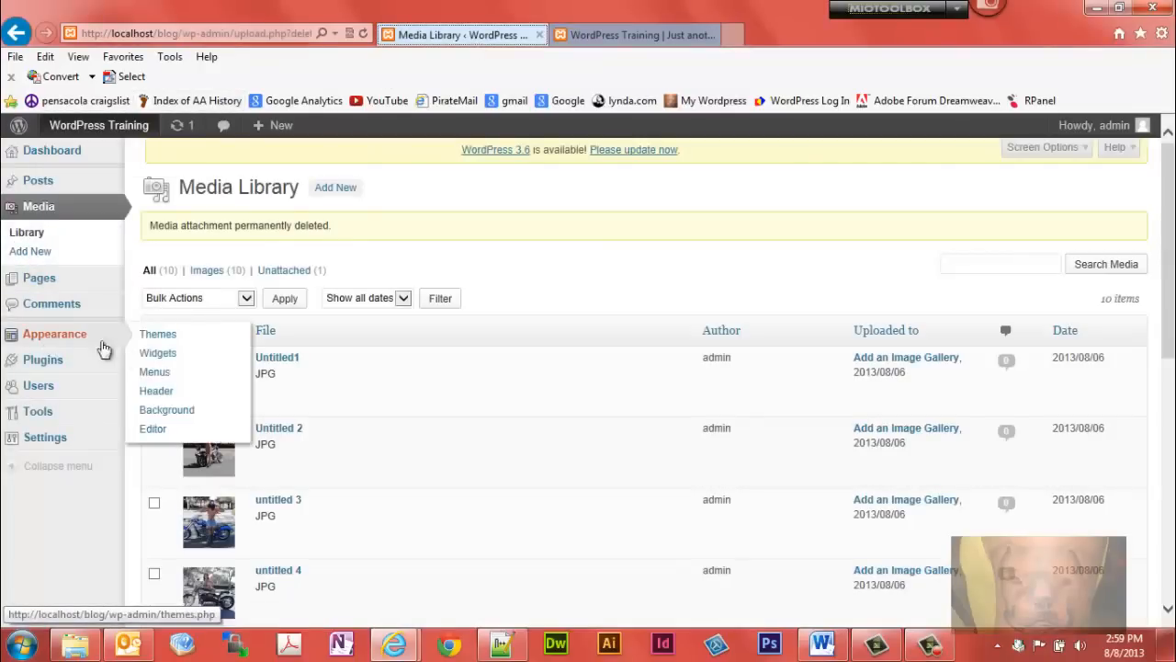
mouse_move(83, 340)
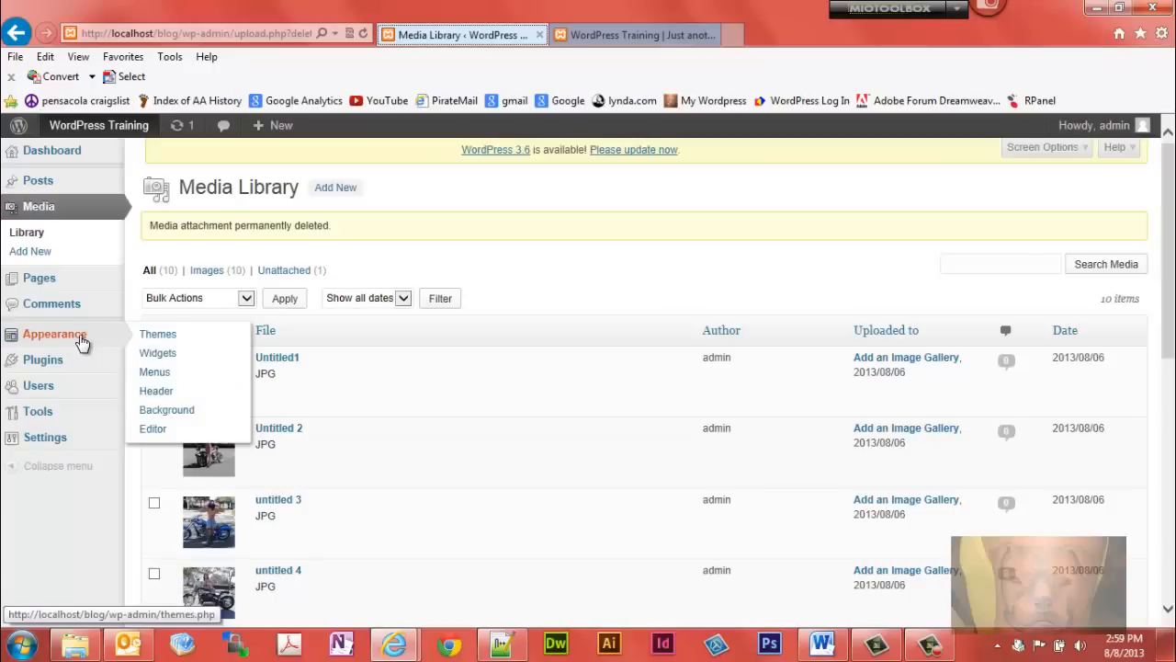
Upload the sunset harbor photo from the computer on the Appearance > Header page.
click(156, 390)
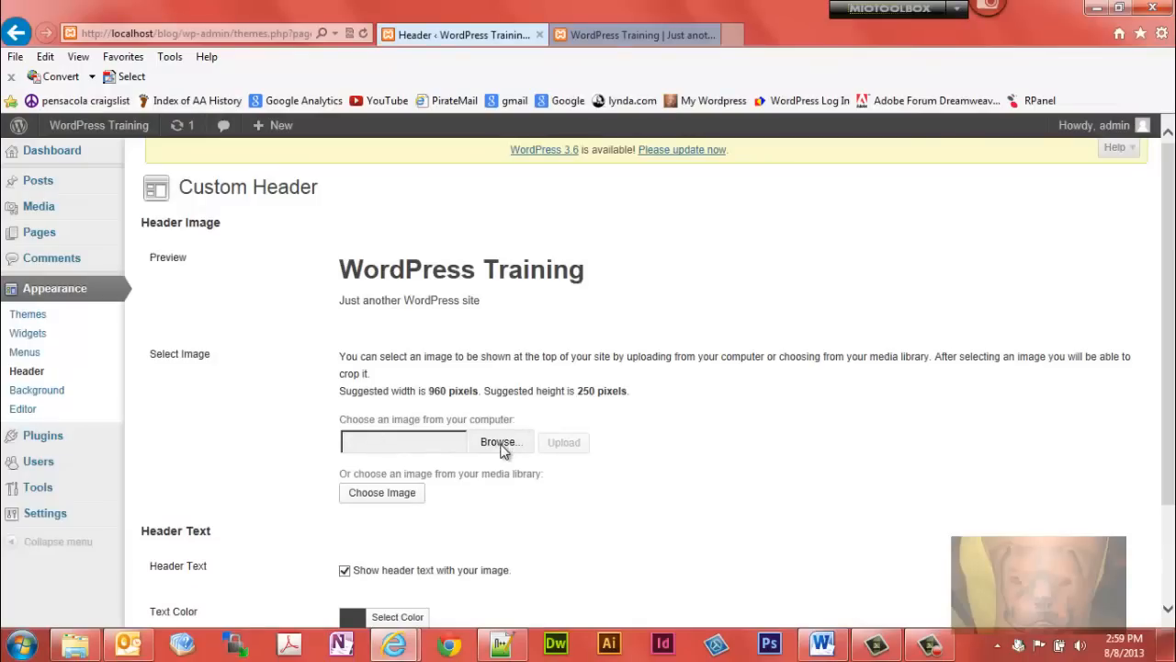
mouse_move(38, 180)
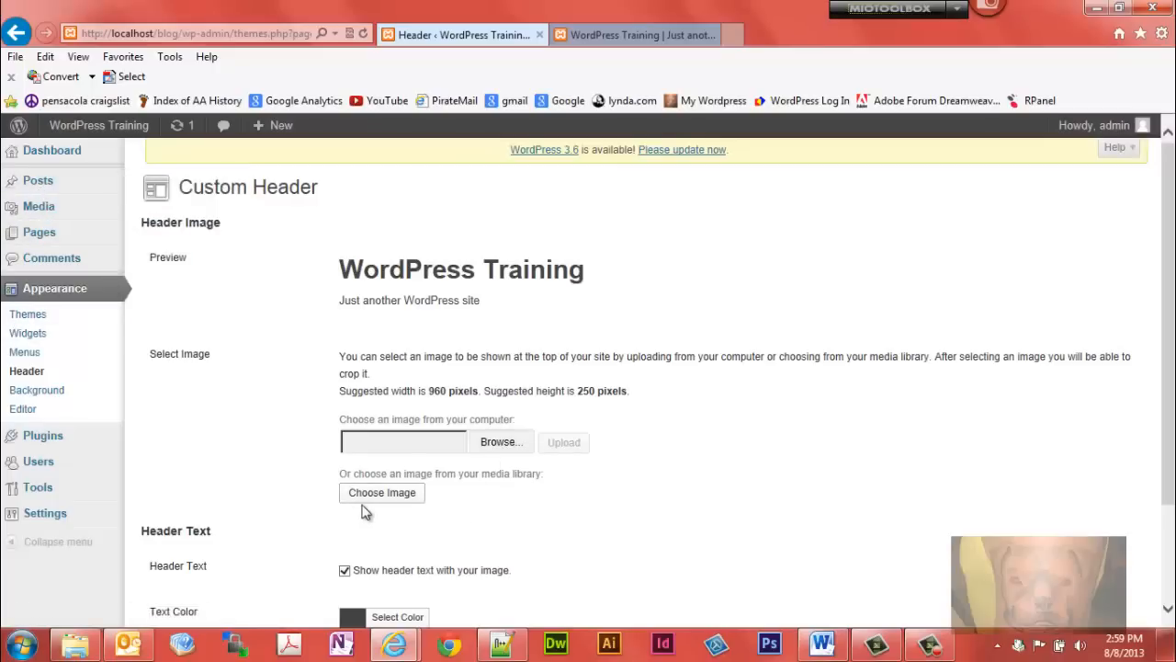
mouse_move(503, 451)
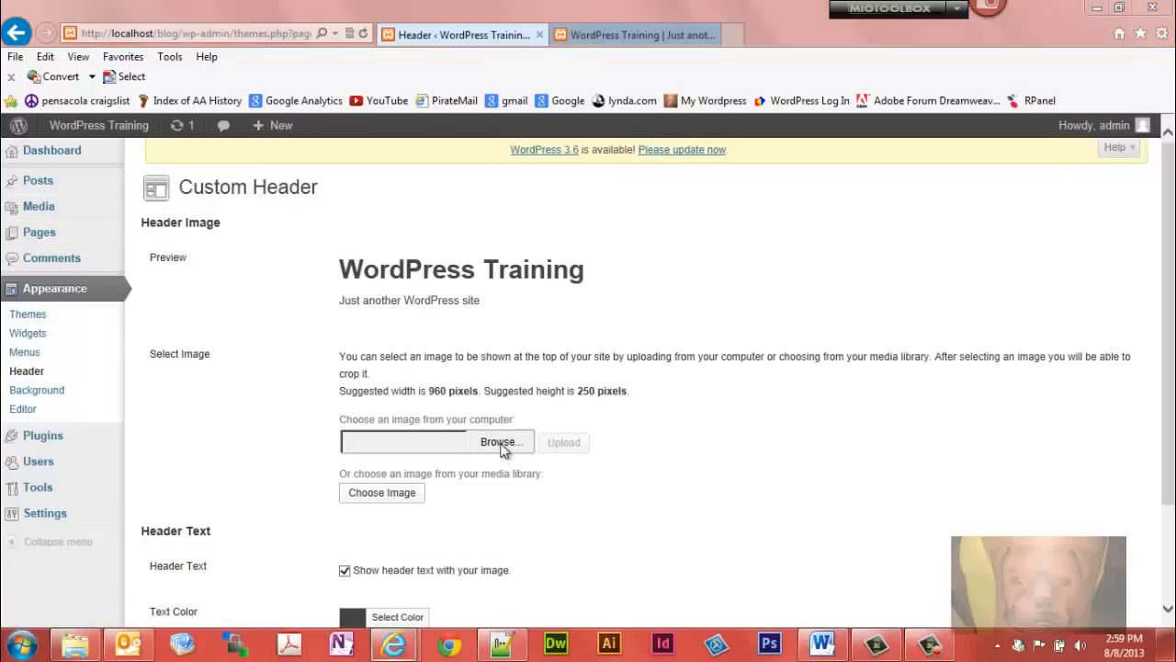
click(501, 442)
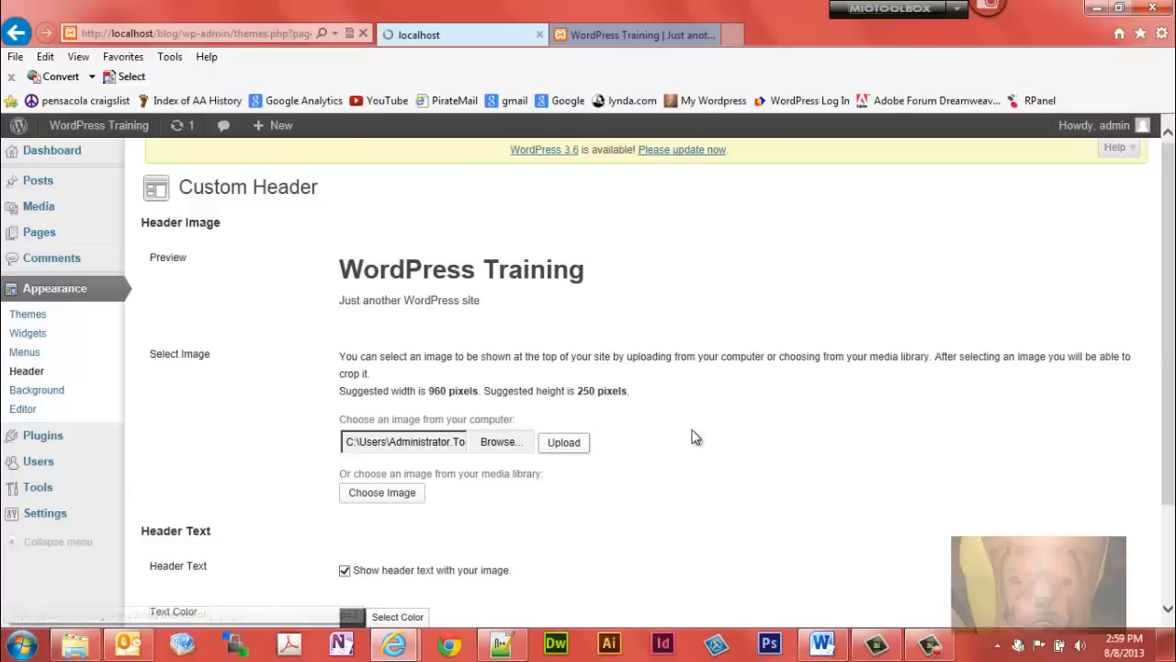
click(563, 442)
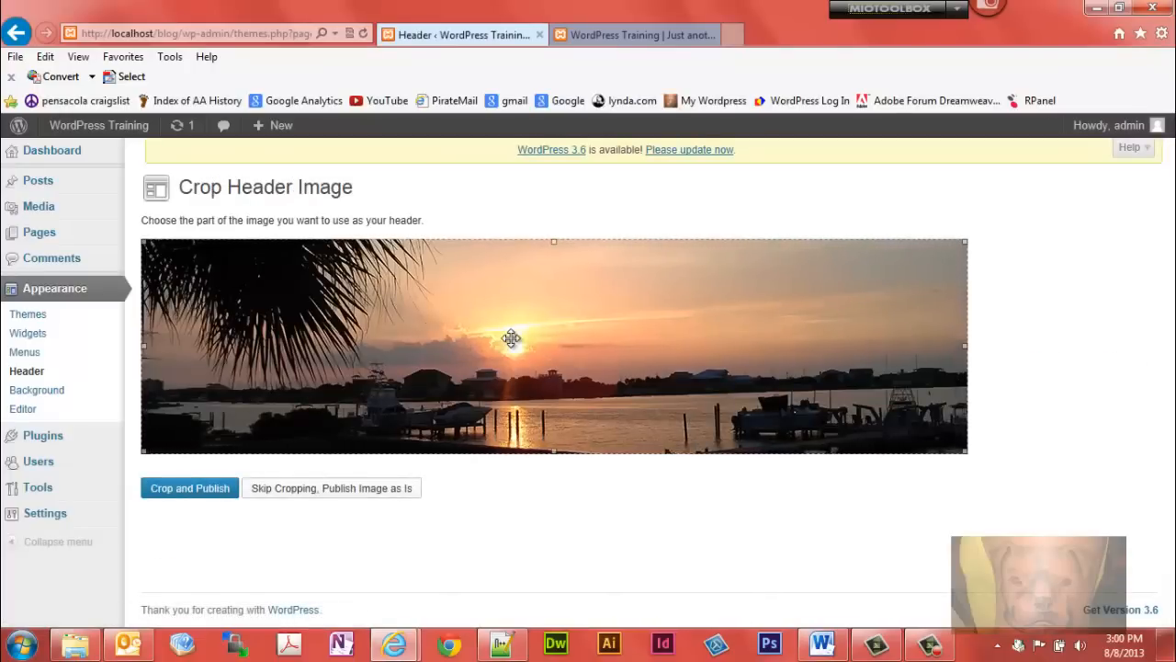
mouse_move(1144, 337)
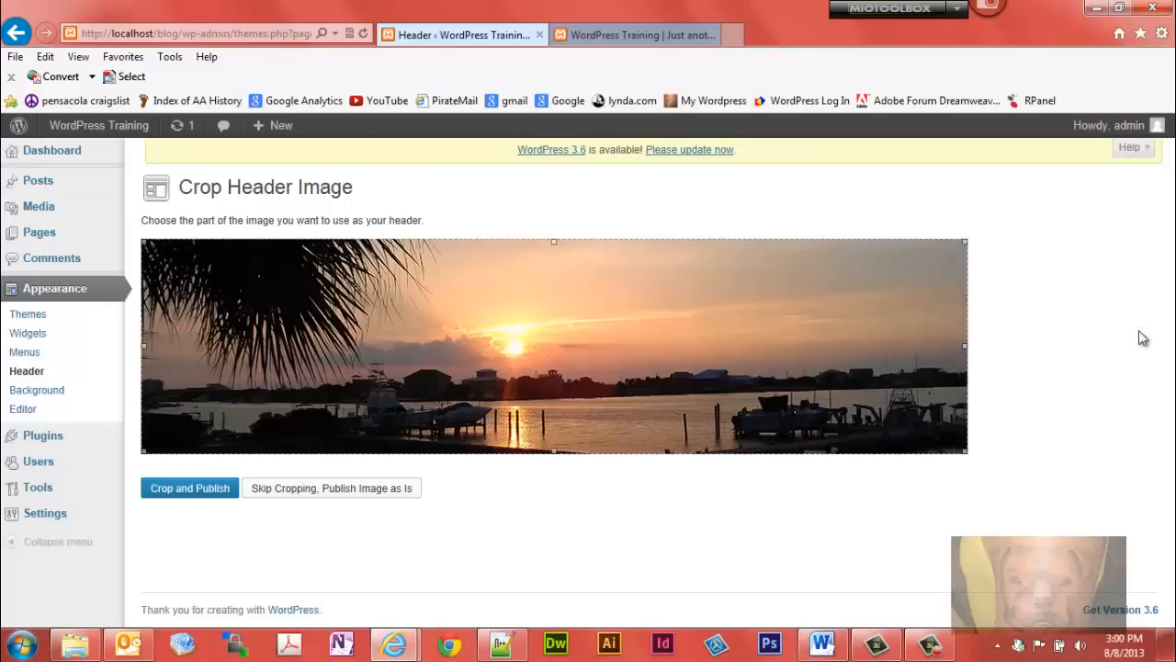
mouse_move(1115, 297)
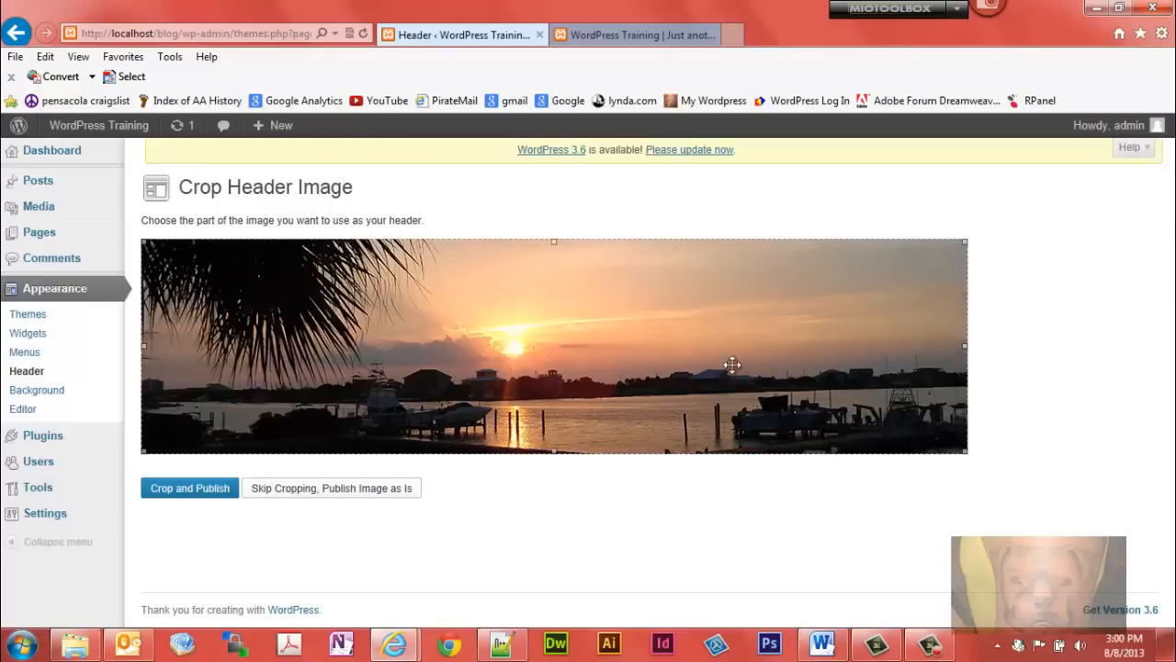
mouse_move(496, 591)
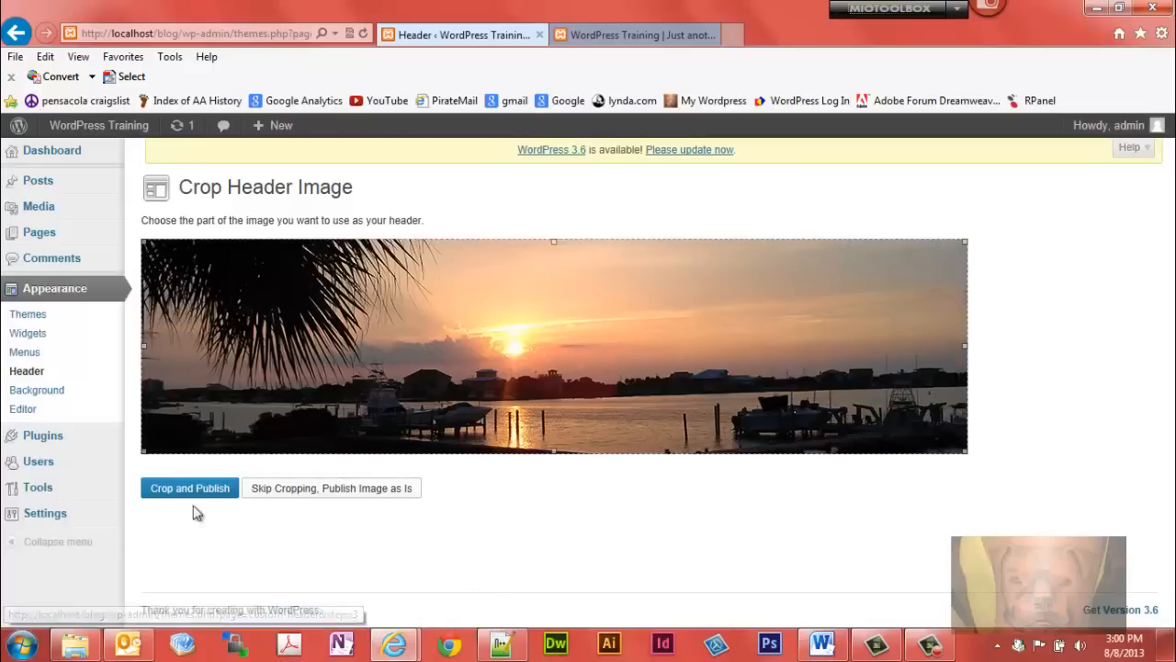
Crop the sunset harbor photo and publish it as the header.
click(190, 488)
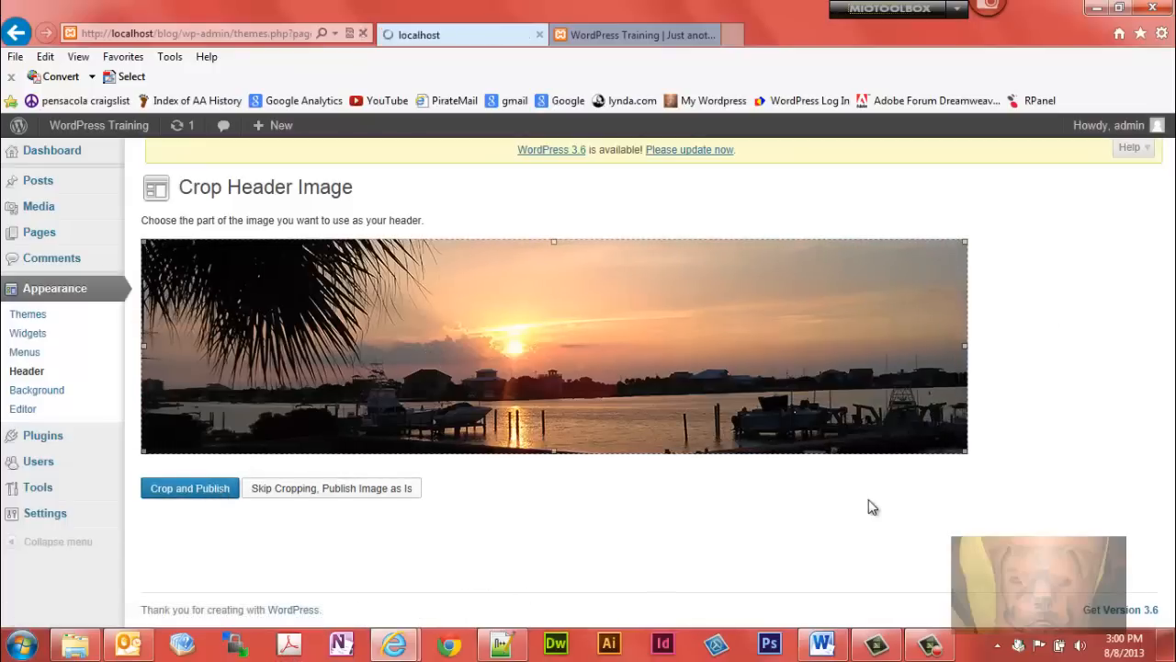
click(189, 488)
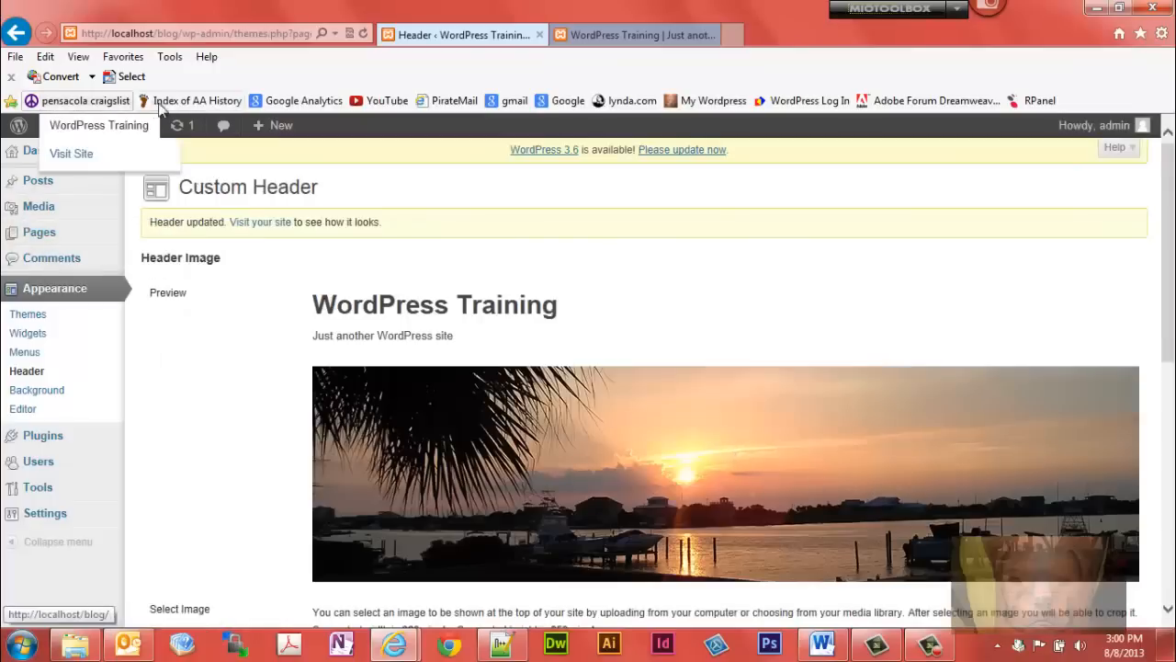
Check the sunset header on the live site, then open Appearance > Themes.
click(70, 154)
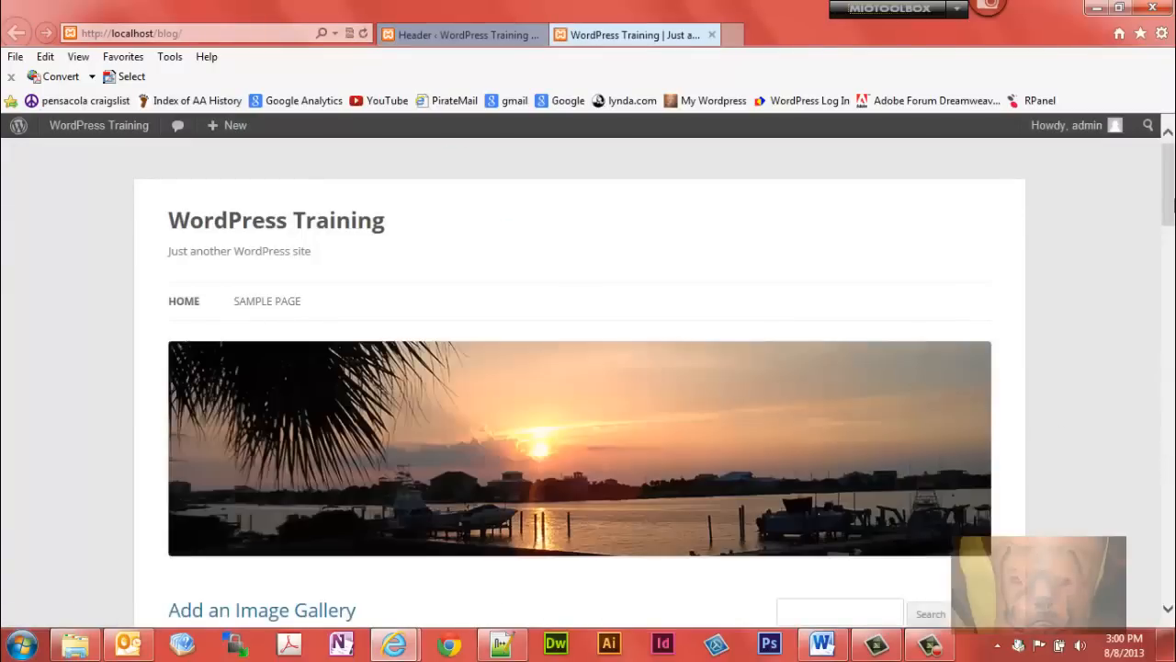
click(460, 34)
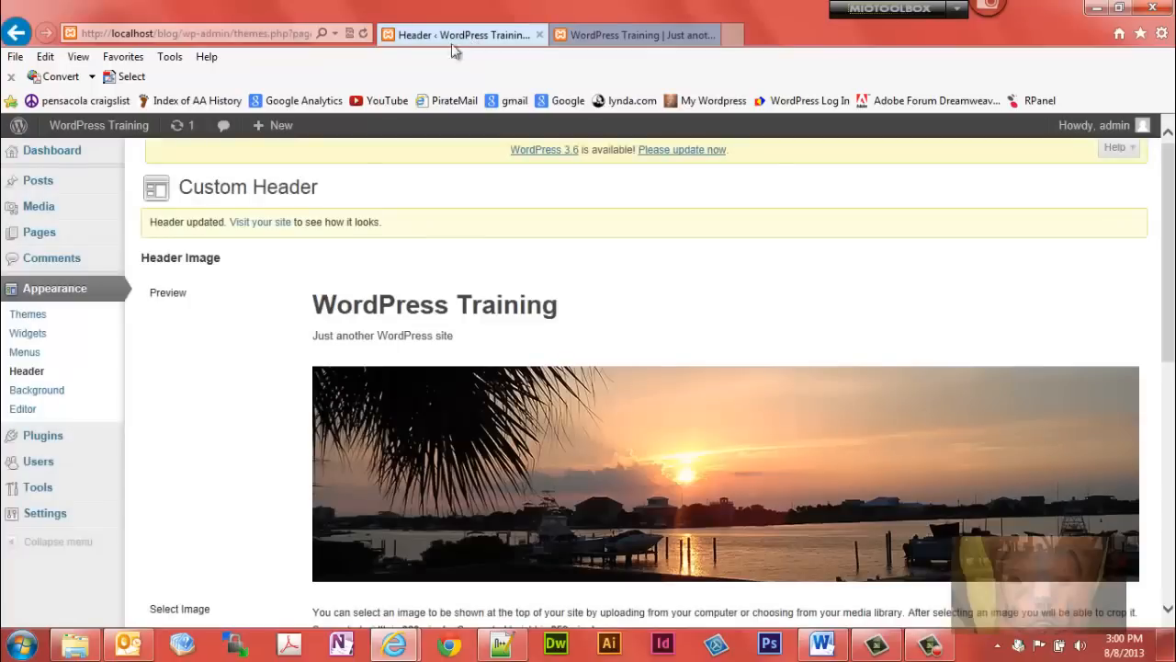
mouse_move(28, 314)
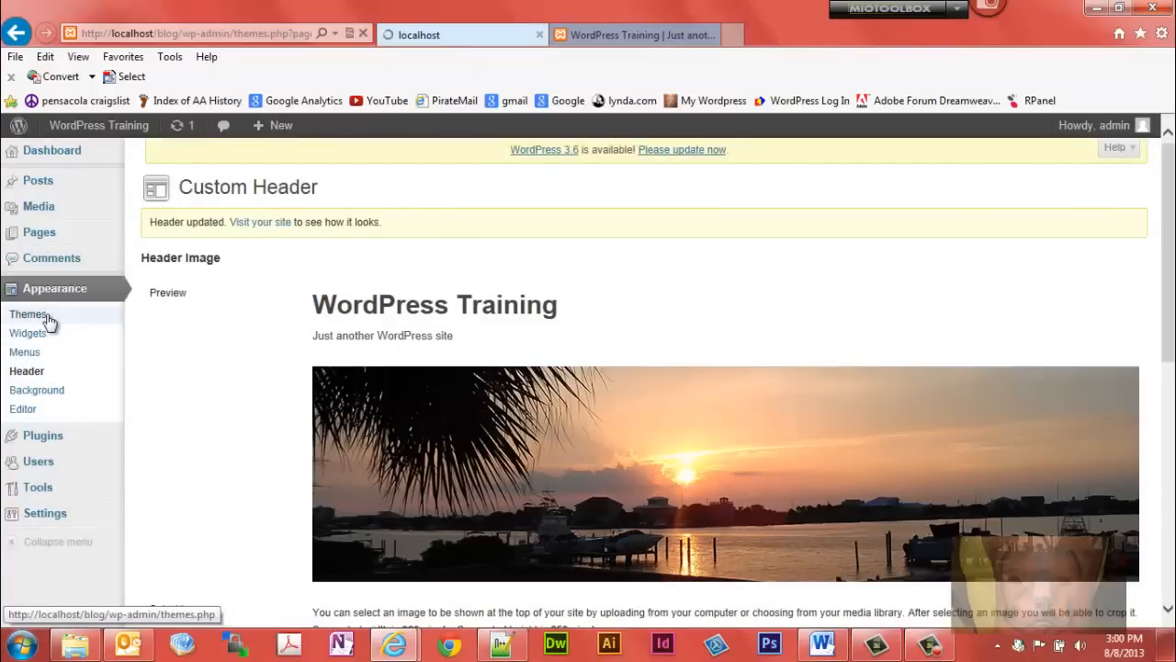
click(28, 314)
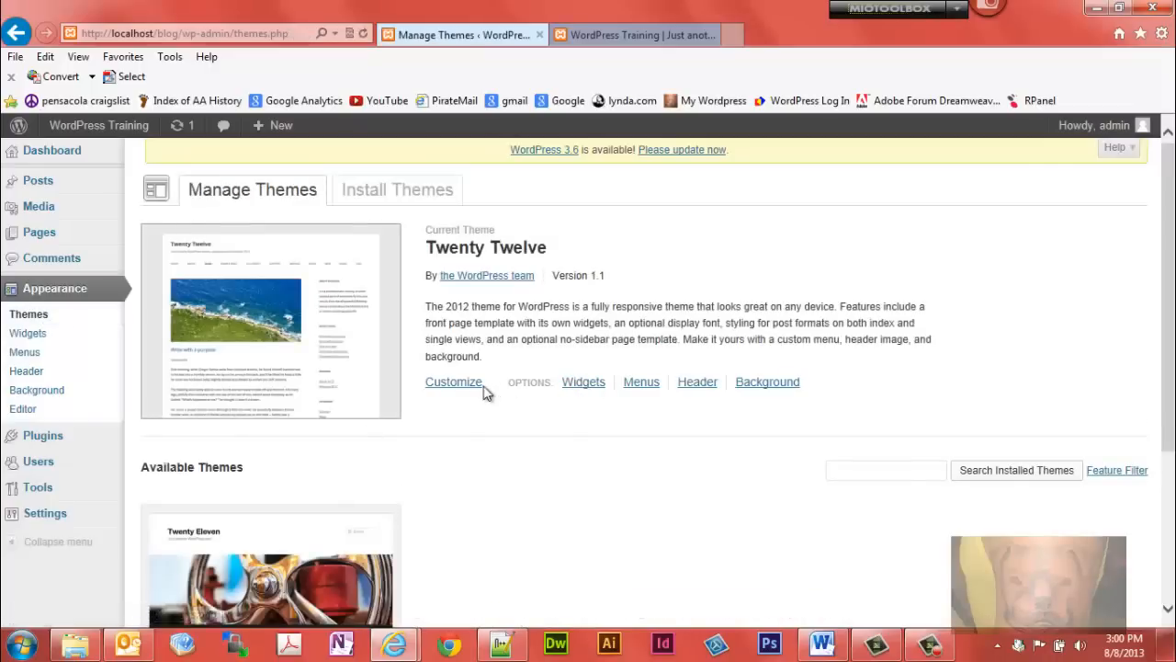
Open the Twenty Twelve customizer with Site Title & Tagline expanded.
click(453, 382)
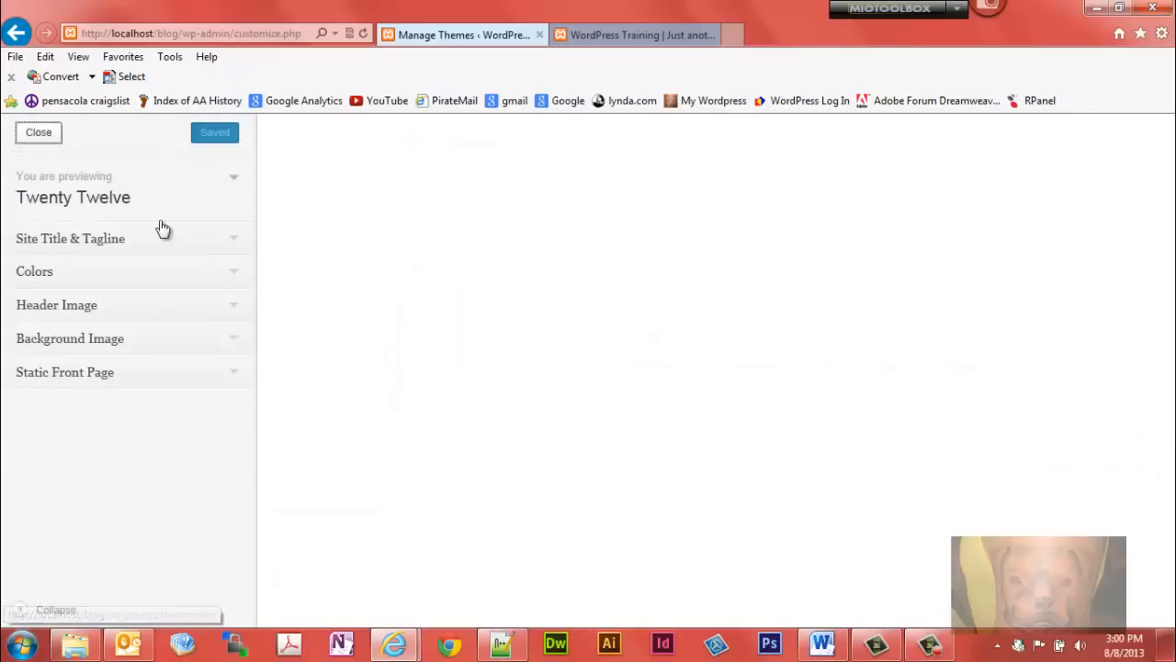
click(70, 238)
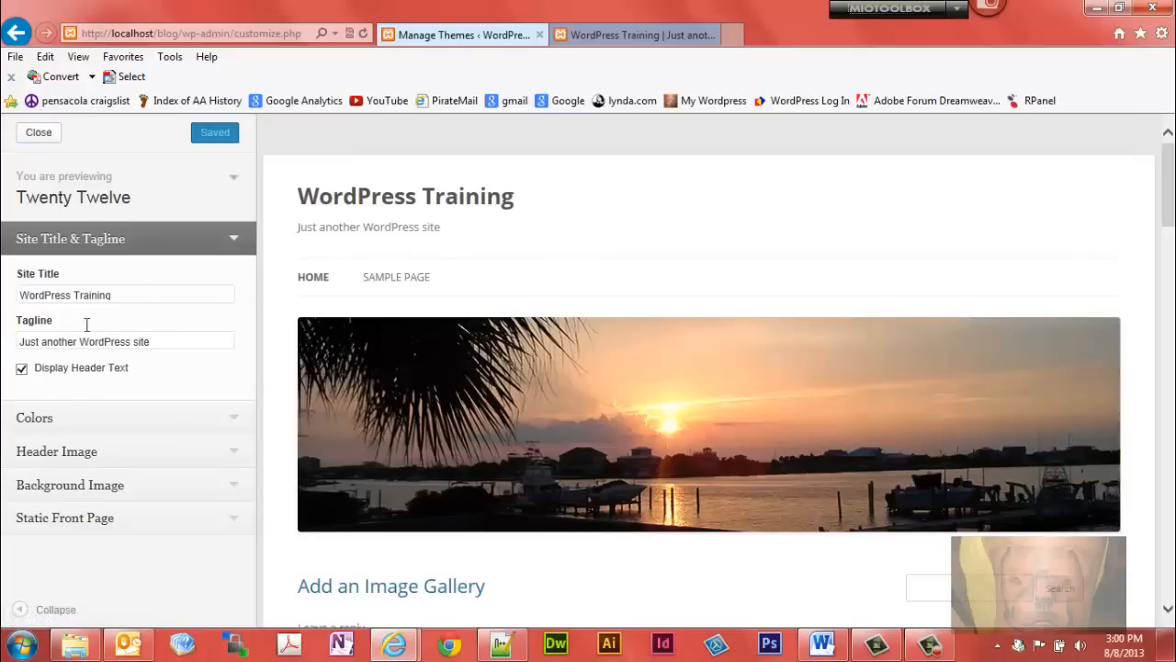
Toggle Display Header Text off and back on, then Save & Publish.
click(22, 368)
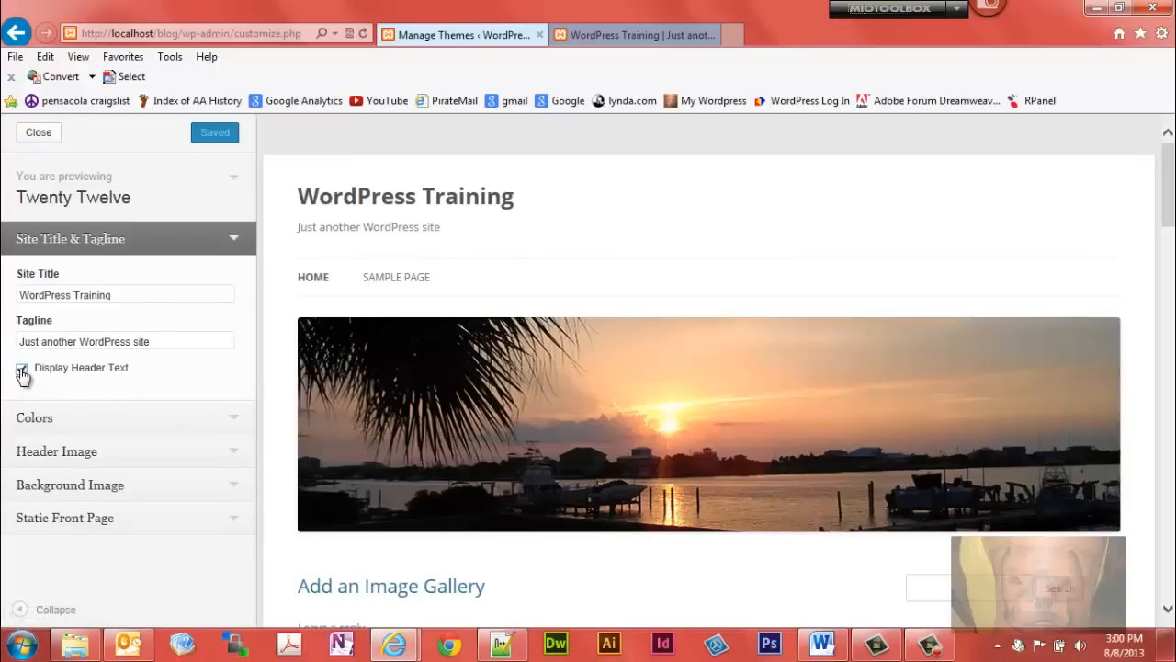
click(22, 368)
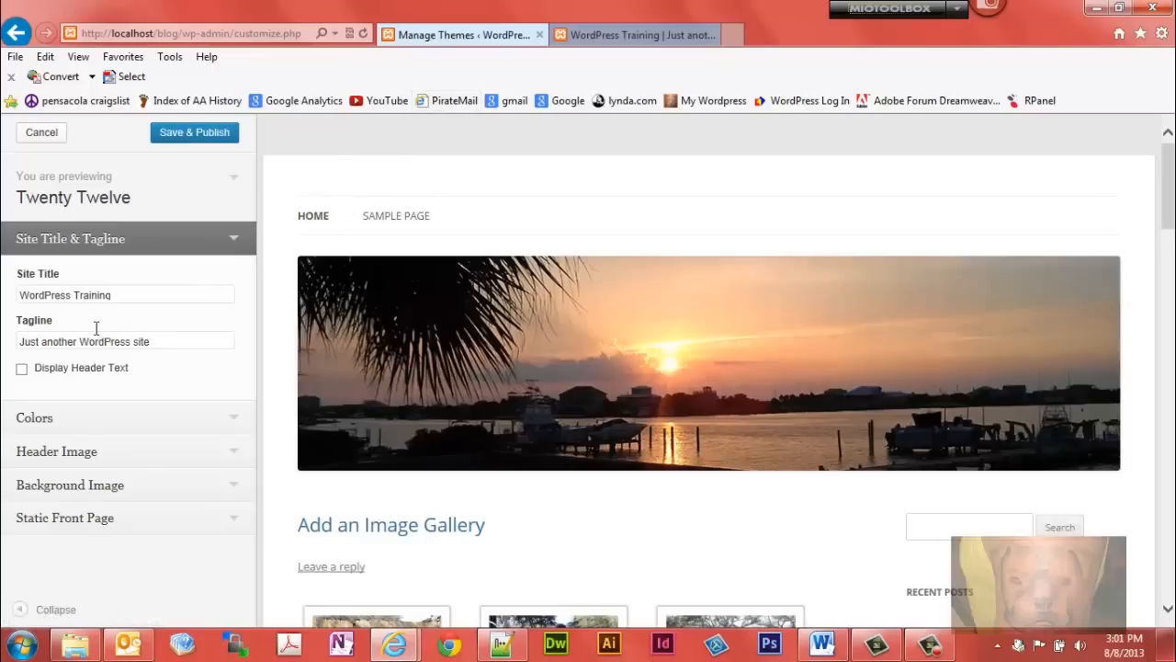
click(23, 367)
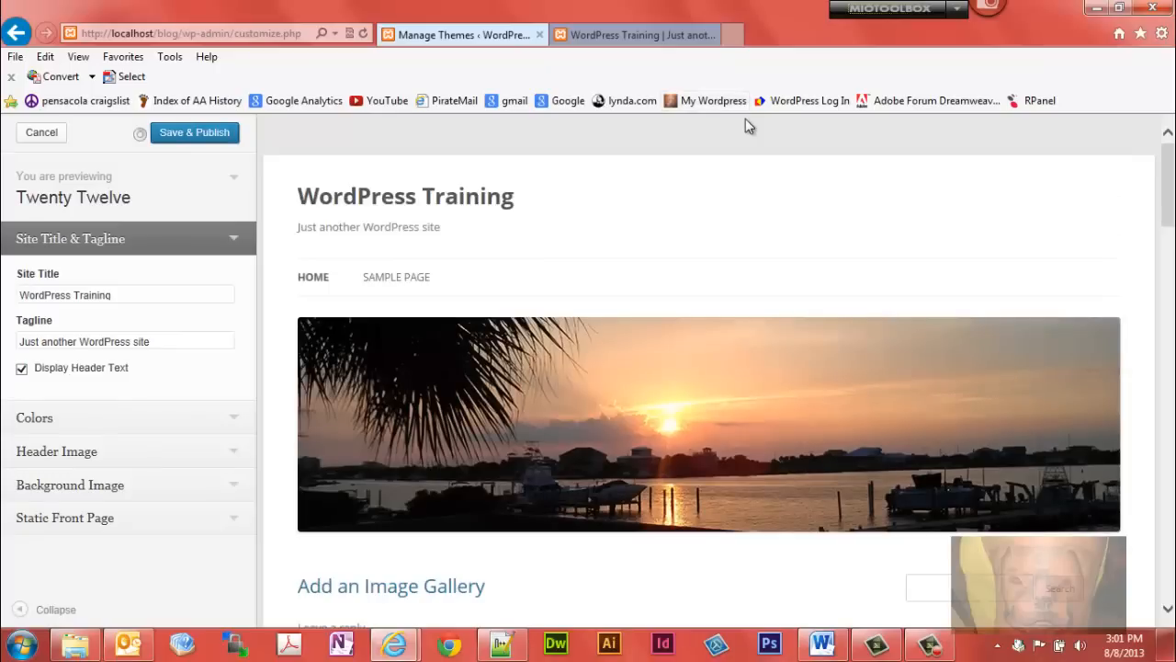
click(194, 133)
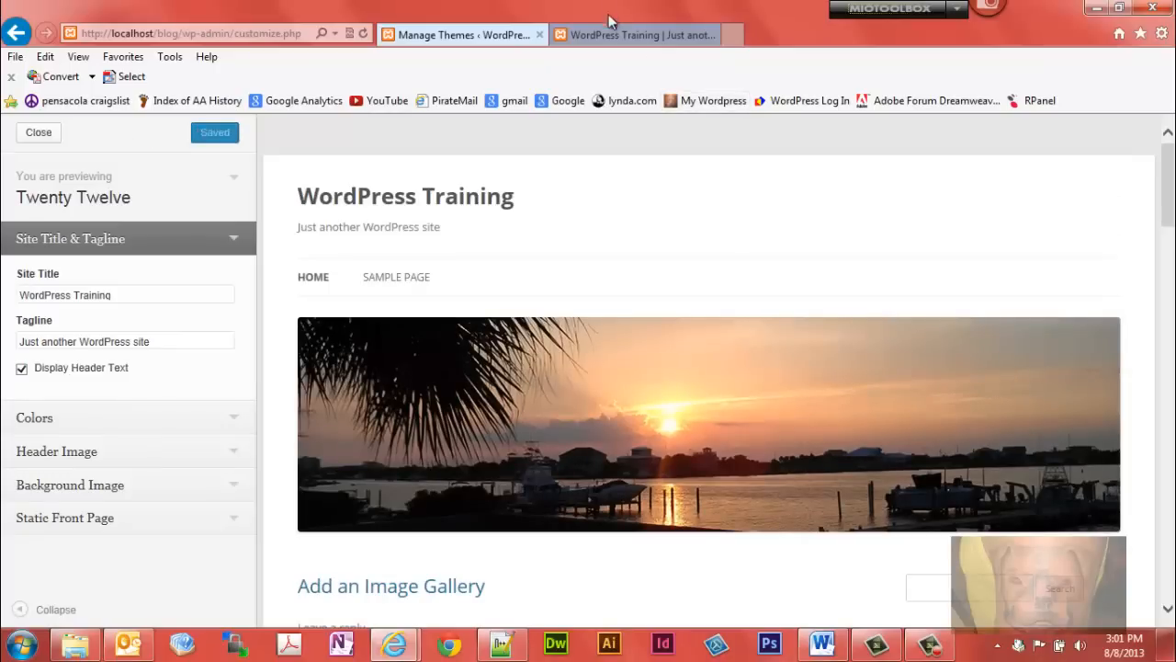
mouse_move(465, 34)
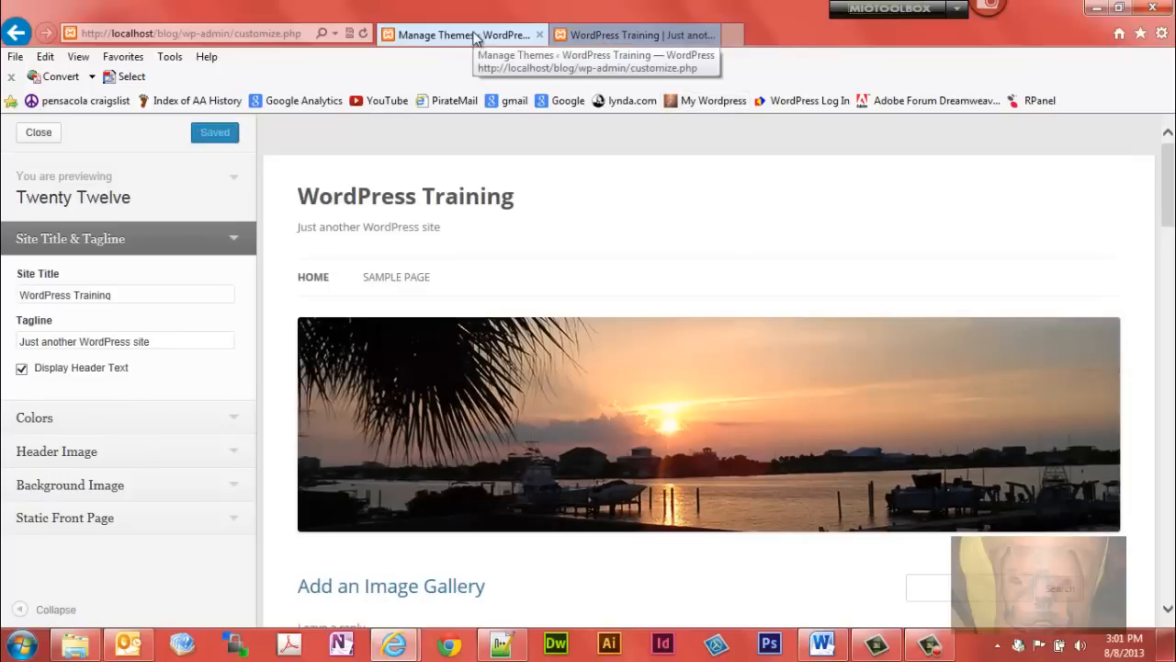